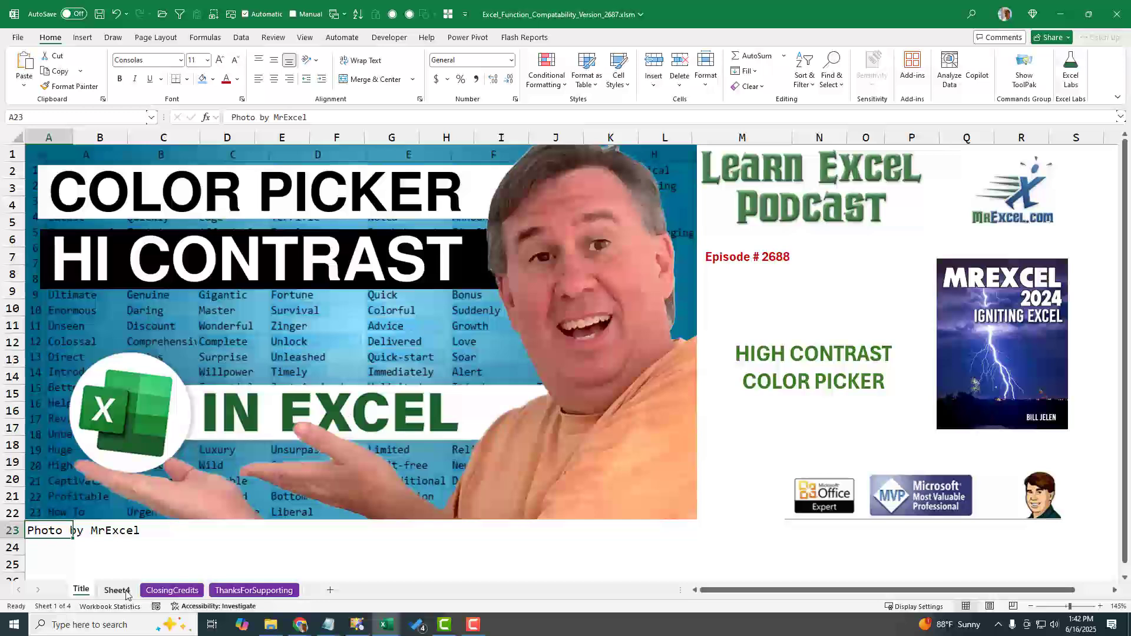
# Switch to Sheet4 and select the red Data block B2:E10
pyautogui.click(117, 590)
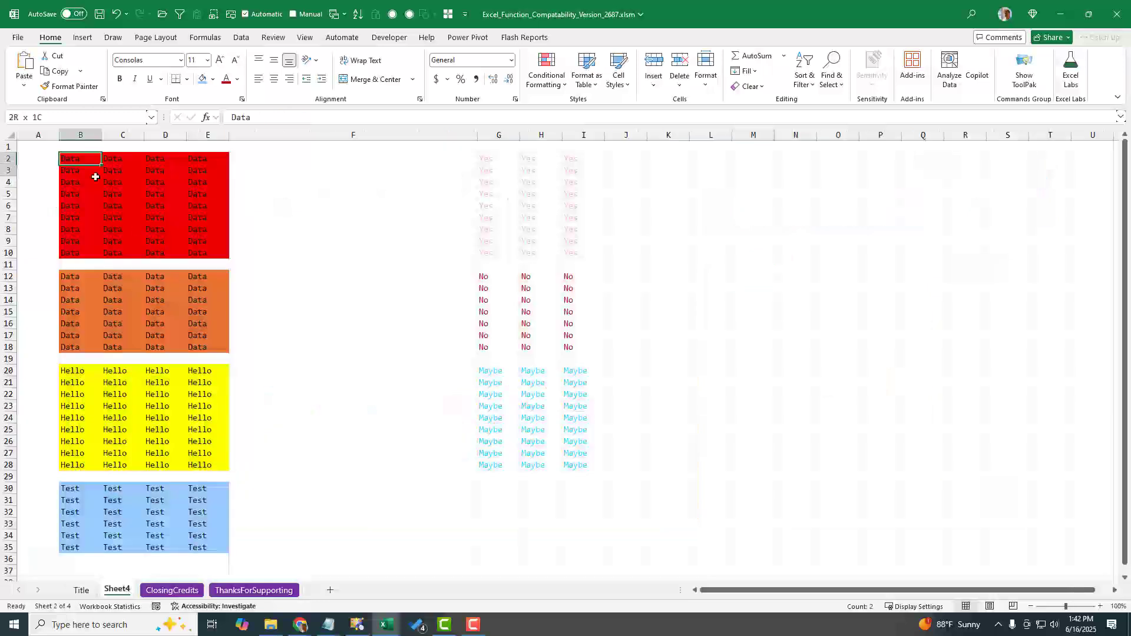
pyautogui.moveTo(70, 158); pyautogui.dragTo(197, 251)
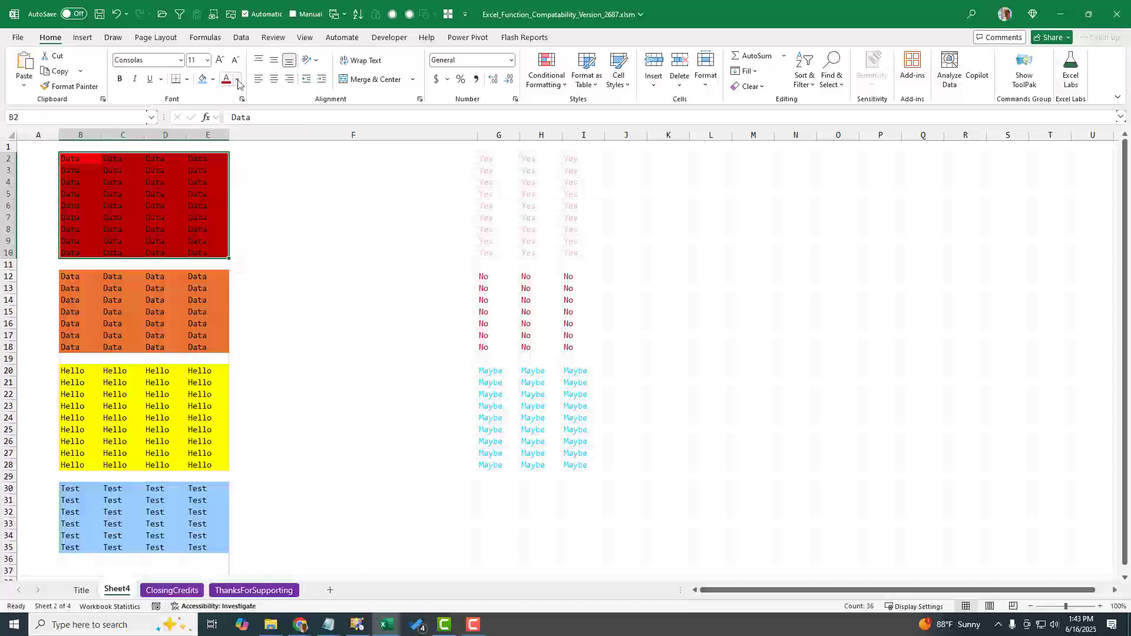
# Turn on the High-contrast only color option and make B2:E10 text white
pyautogui.click(238, 80)
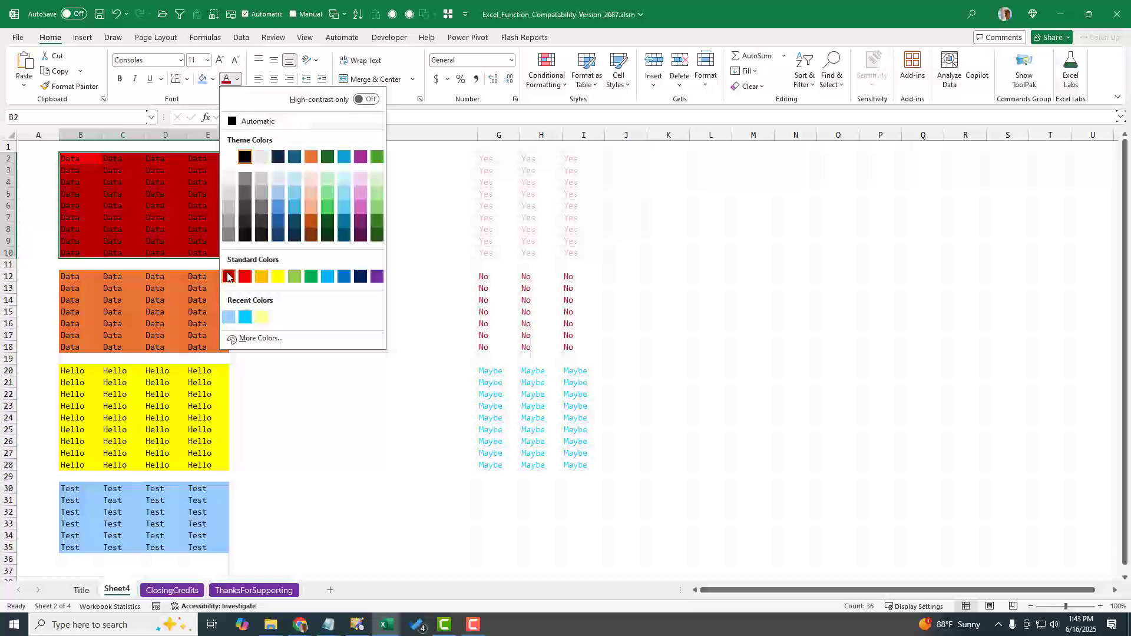
pyautogui.click(228, 277)
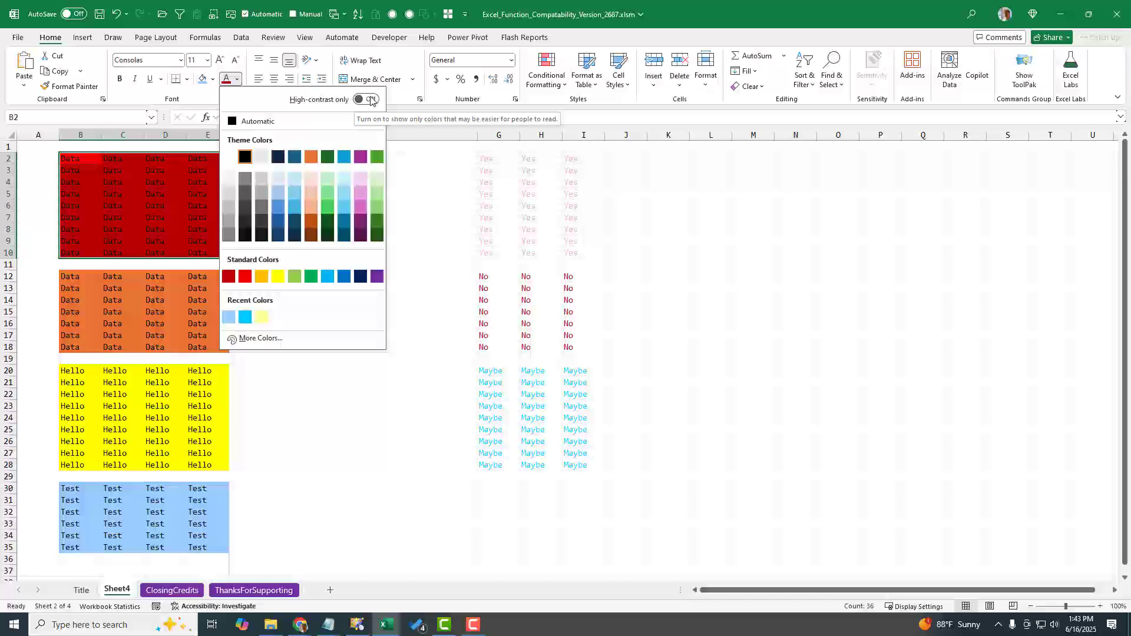
pyautogui.click(367, 99)
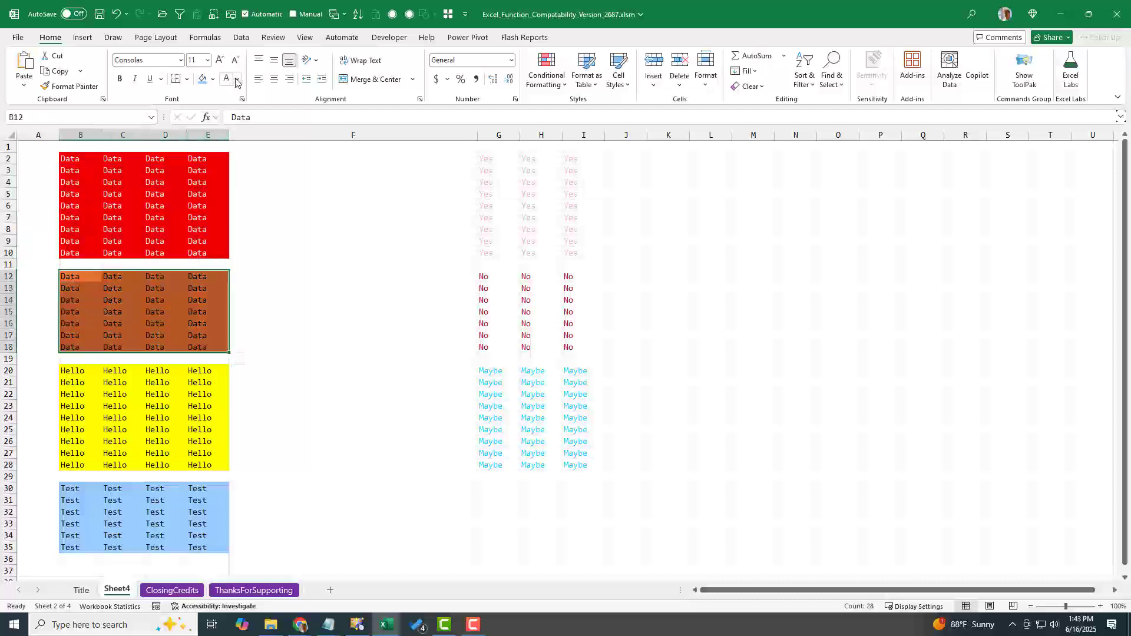
# Set the orange block B12:E18 font color to dark red
pyautogui.click(235, 78)
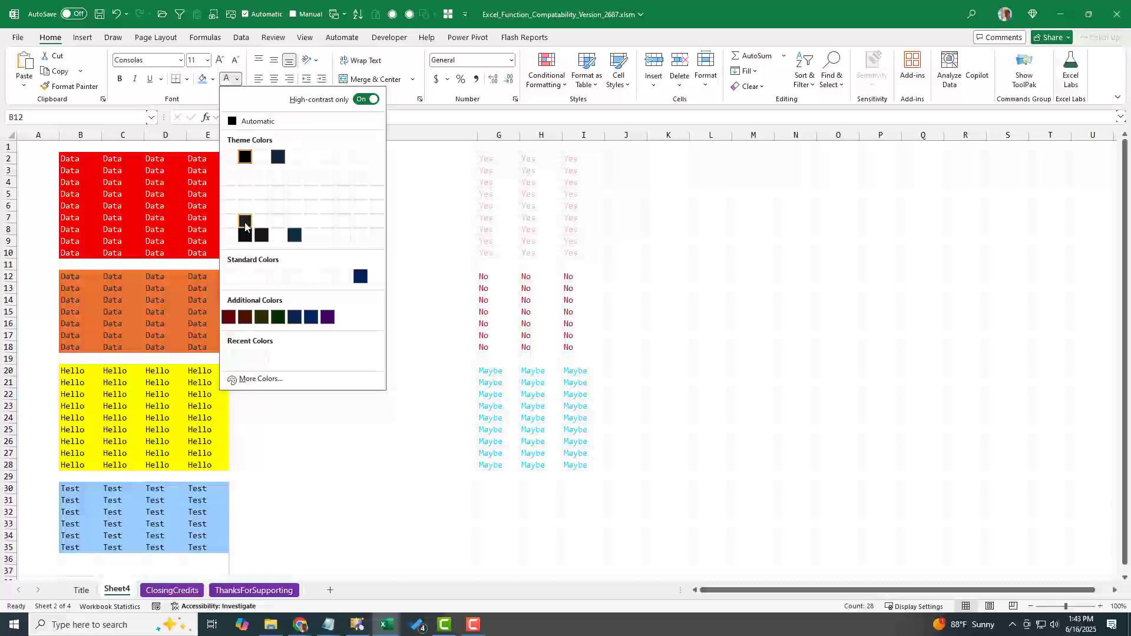
pyautogui.moveTo(275, 317)
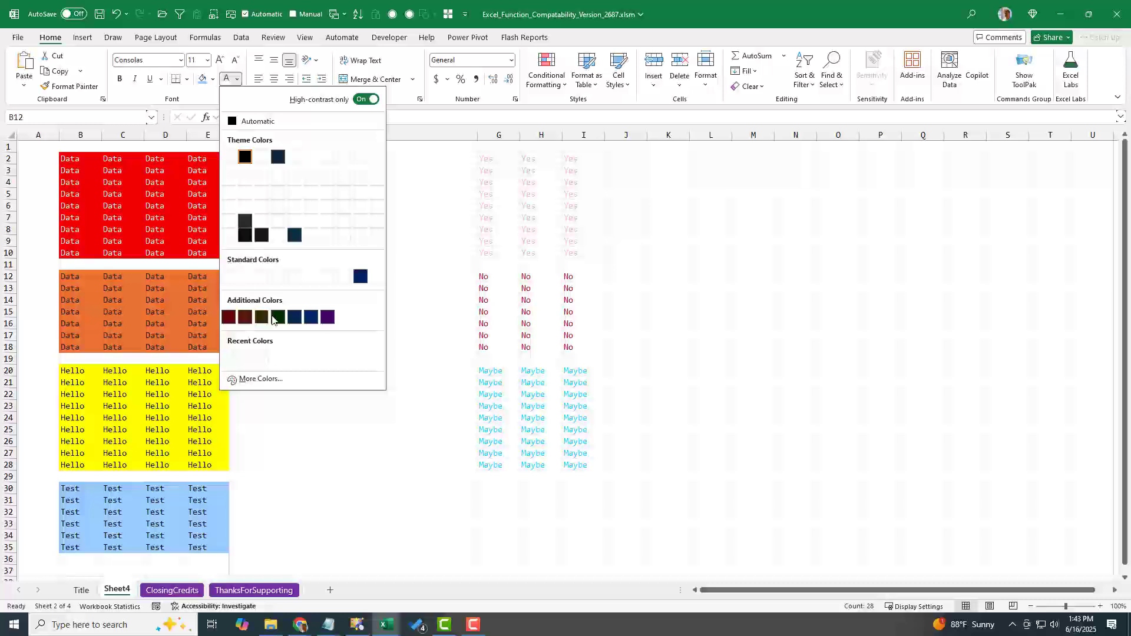
pyautogui.click(277, 318)
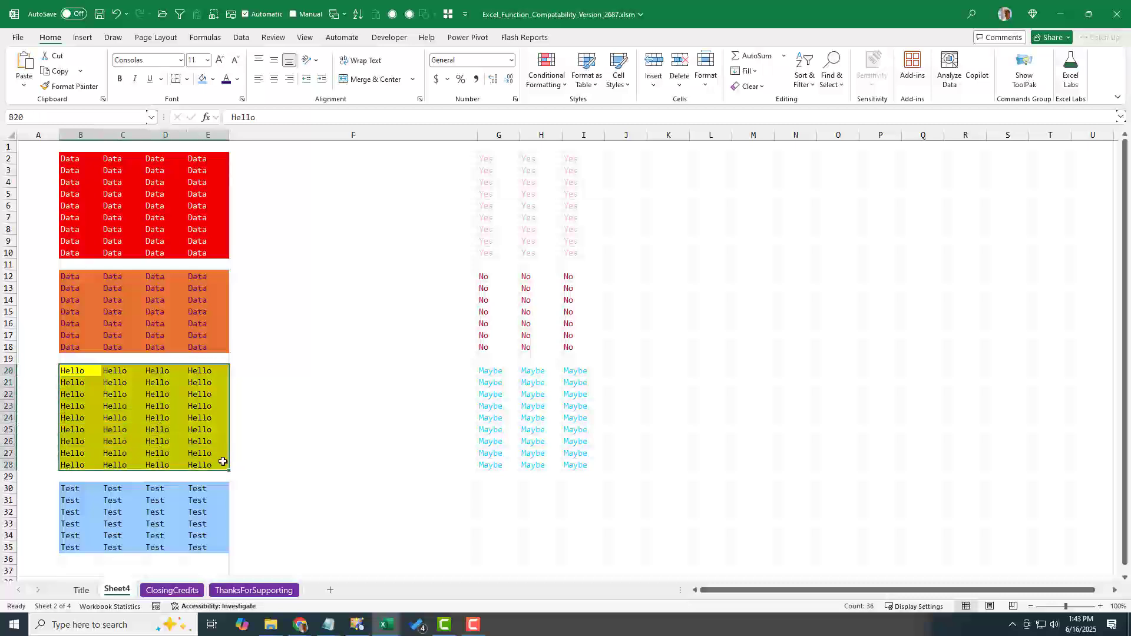
# Set the Hello block B20:E28 font color to dark olive
pyautogui.click(237, 80)
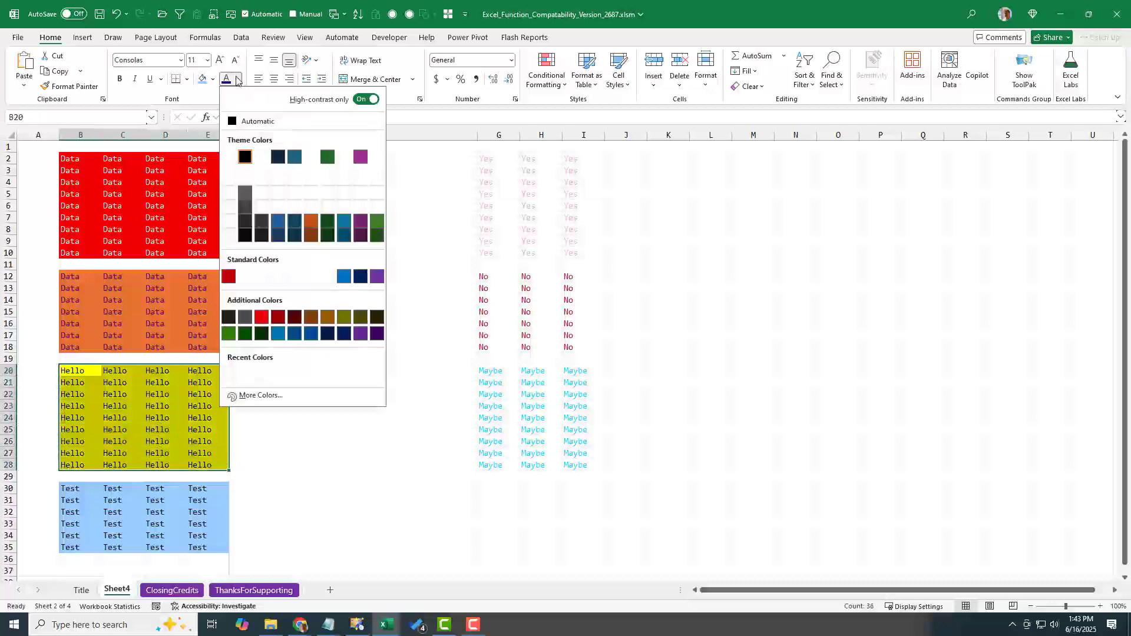
pyautogui.click(279, 317)
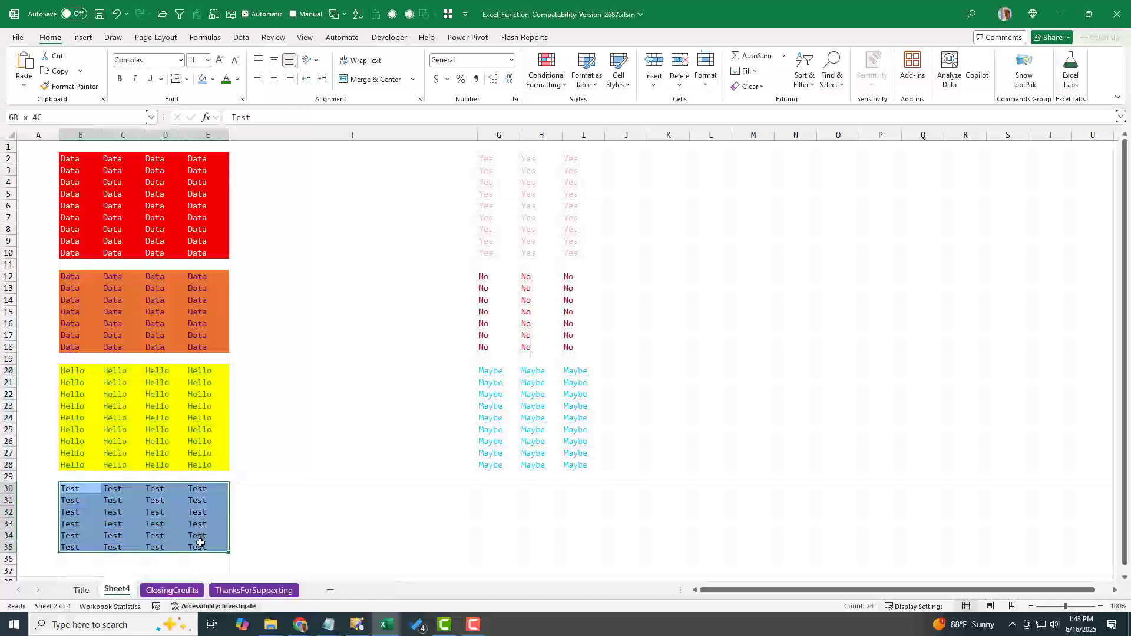
# Set the Test block B30:E35 font color to Dark Blue
pyautogui.click(238, 80)
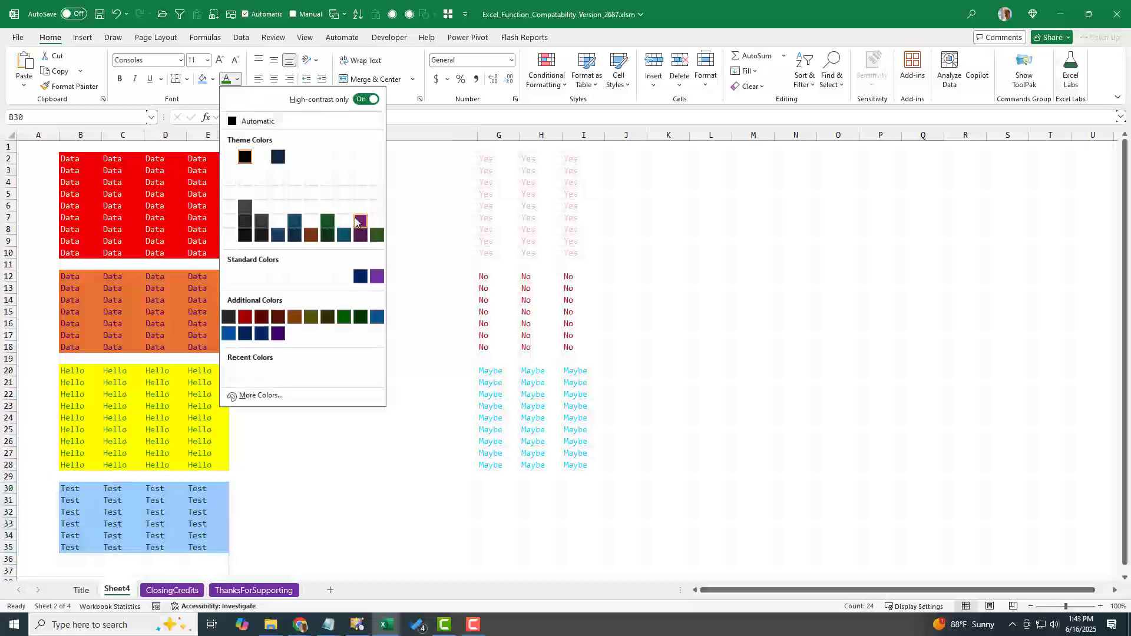
pyautogui.moveTo(360, 276)
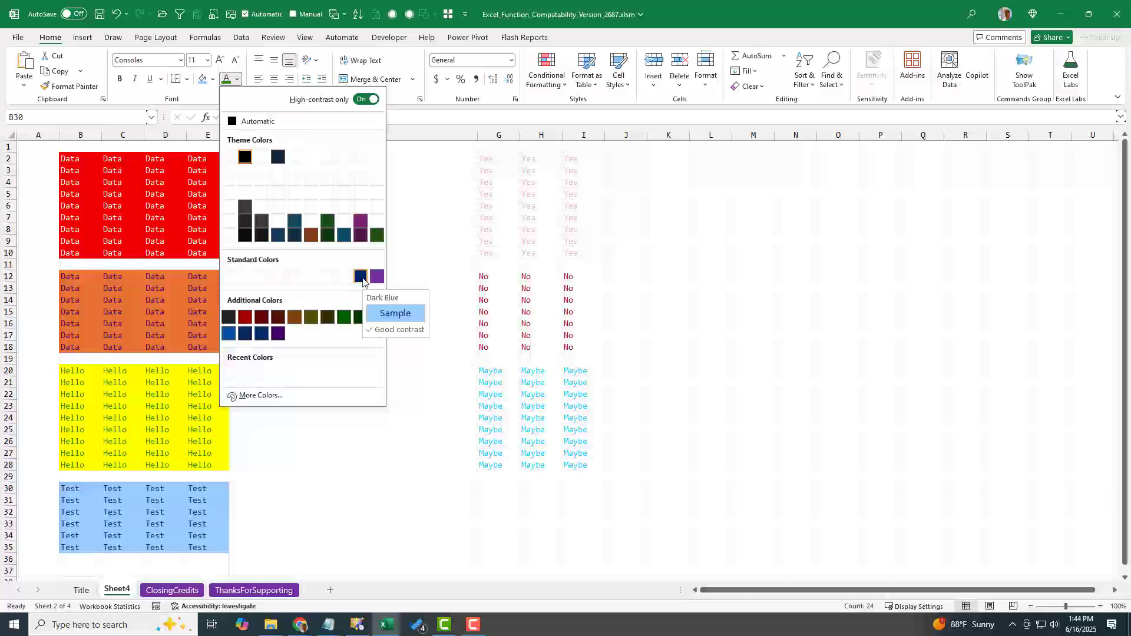
pyautogui.click(359, 276)
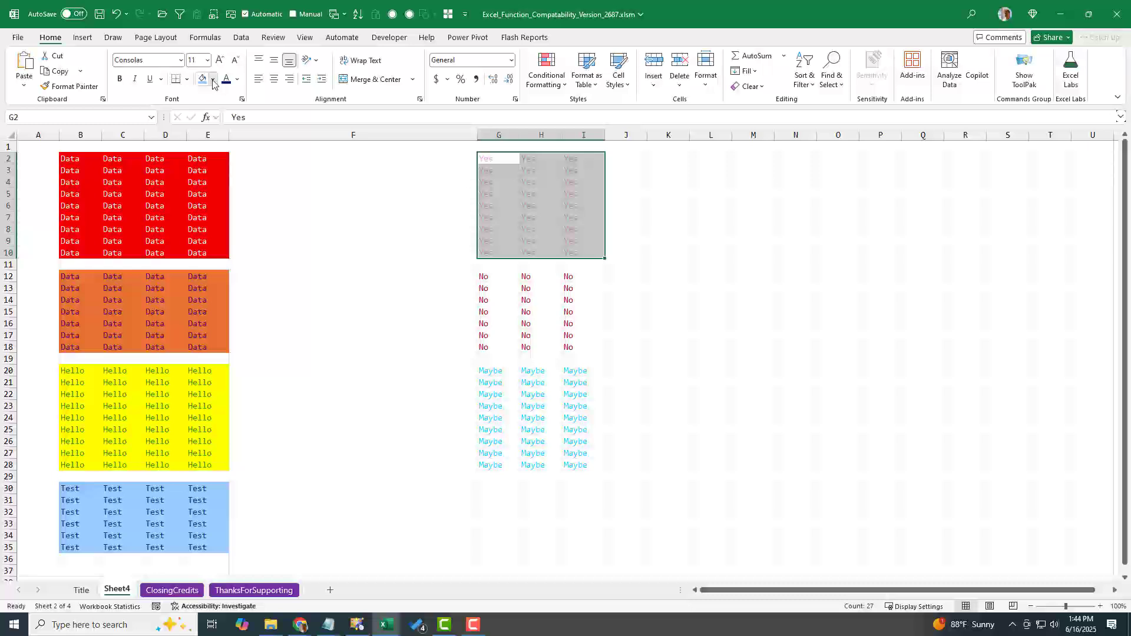
# Fill the Yes block G2:I10 with dark purple
pyautogui.click(213, 80)
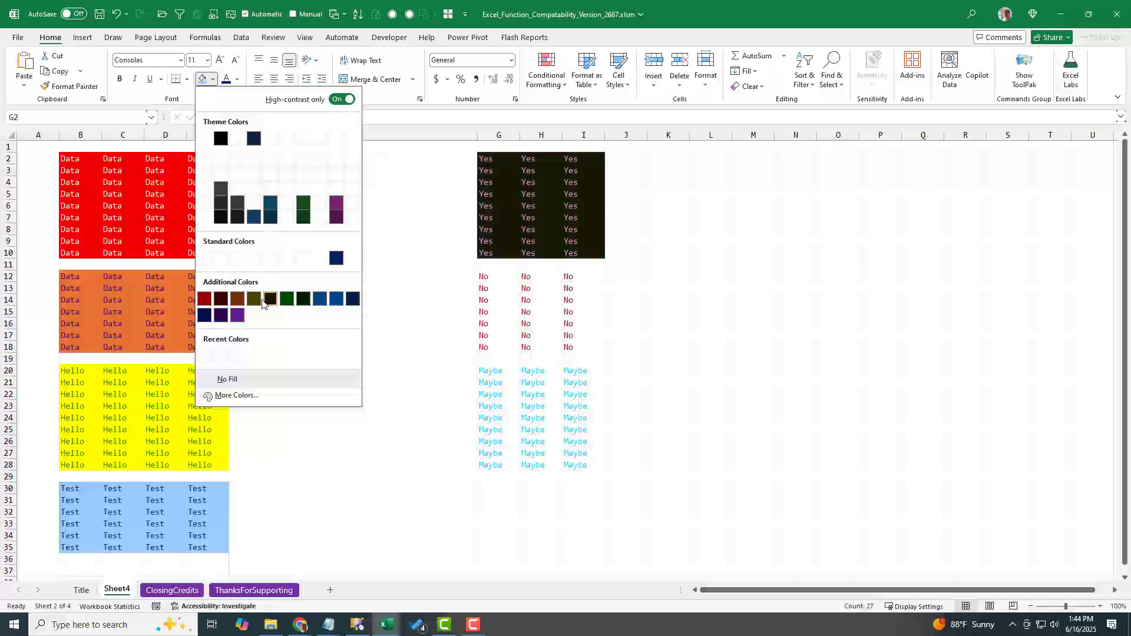
pyautogui.click(237, 316)
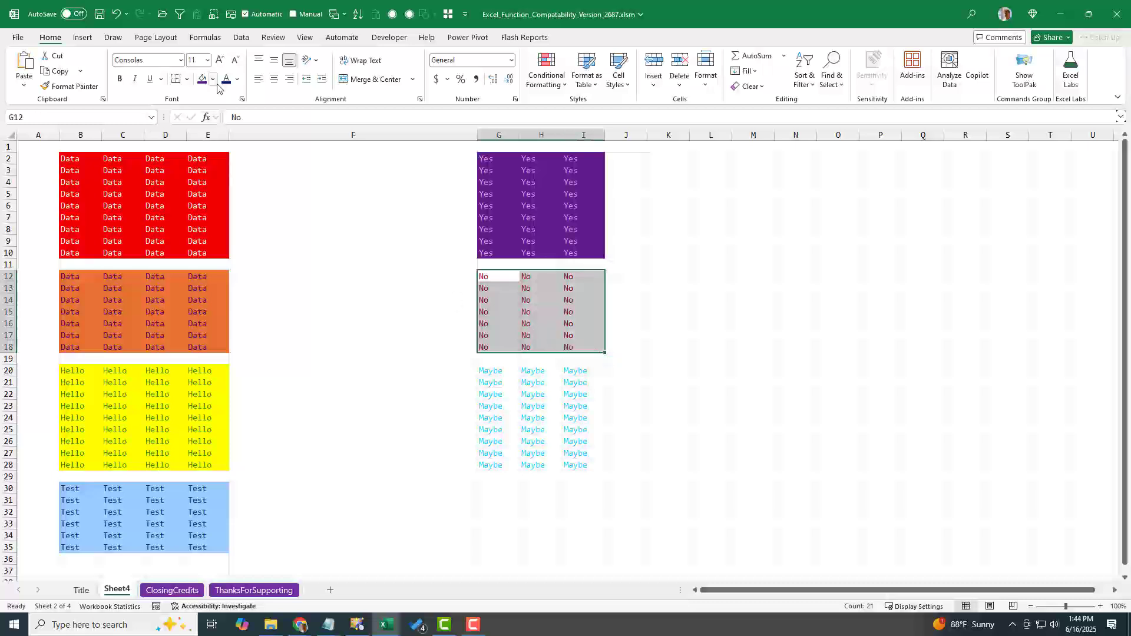
# Fill the No block G12:I18 with light blue
pyautogui.click(213, 79)
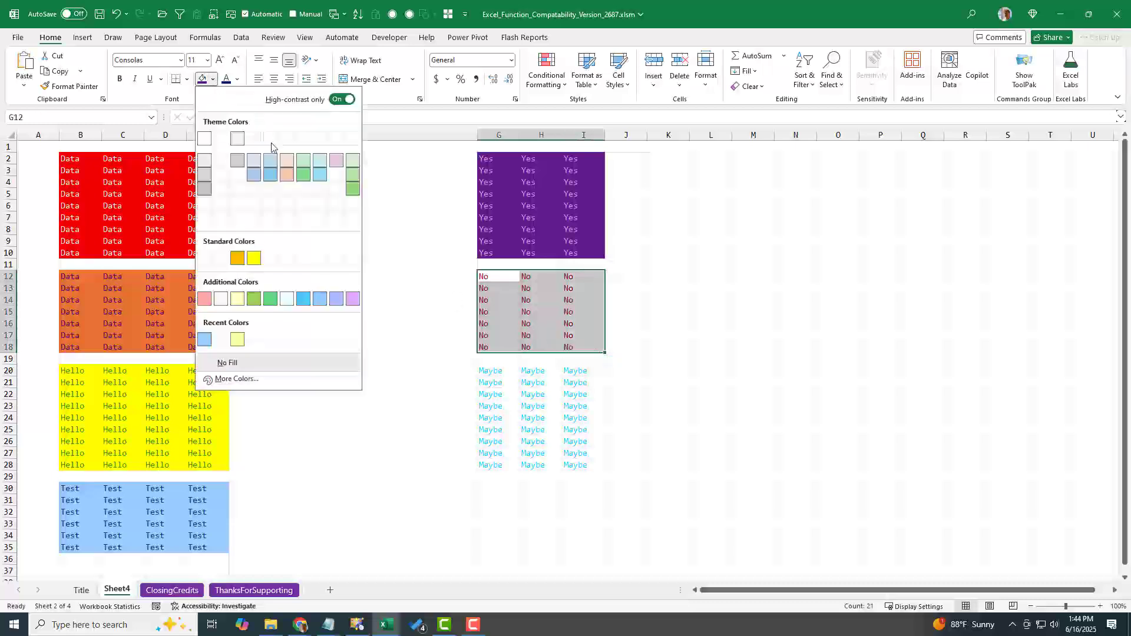
pyautogui.click(254, 258)
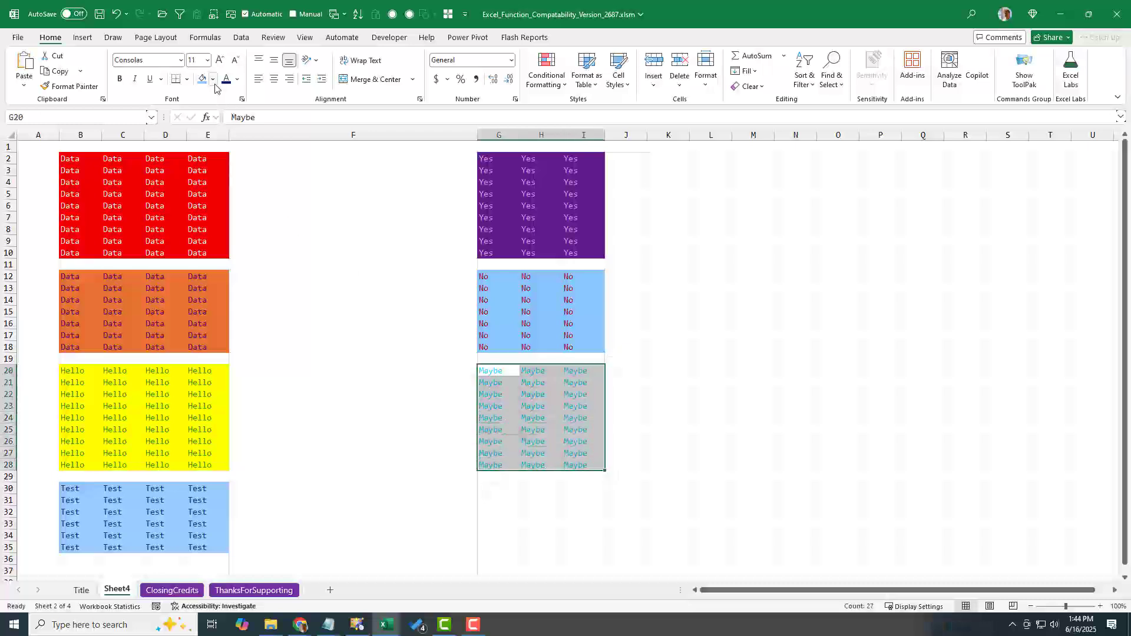
# Fill the Maybe block G20:I28 with black and switch to ClosingCredits
pyautogui.click(213, 80)
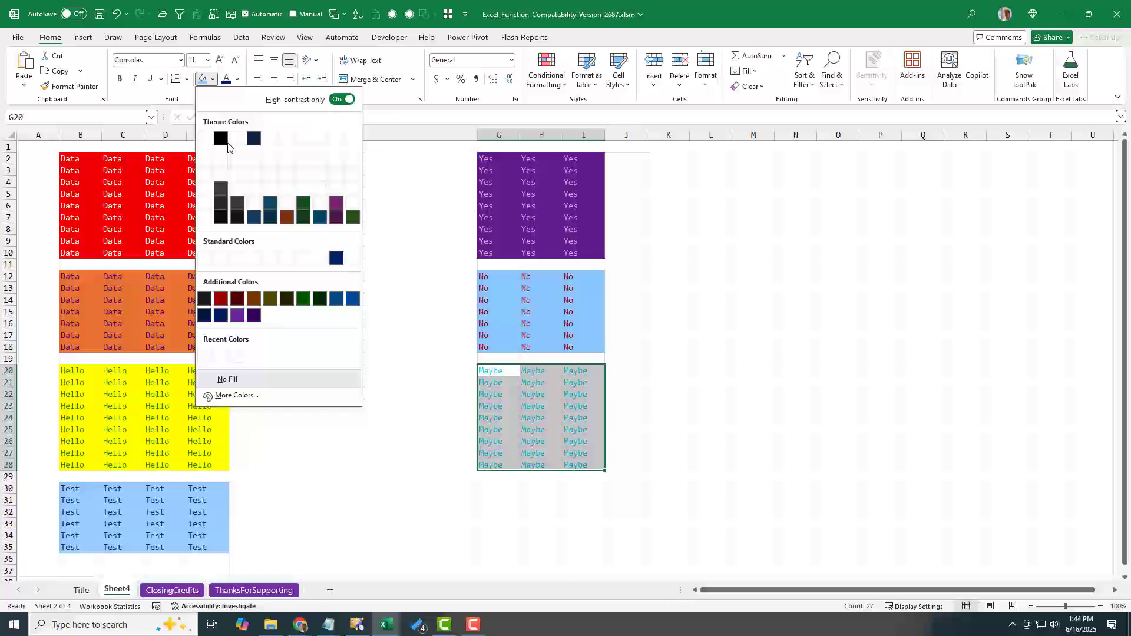
pyautogui.click(206, 299)
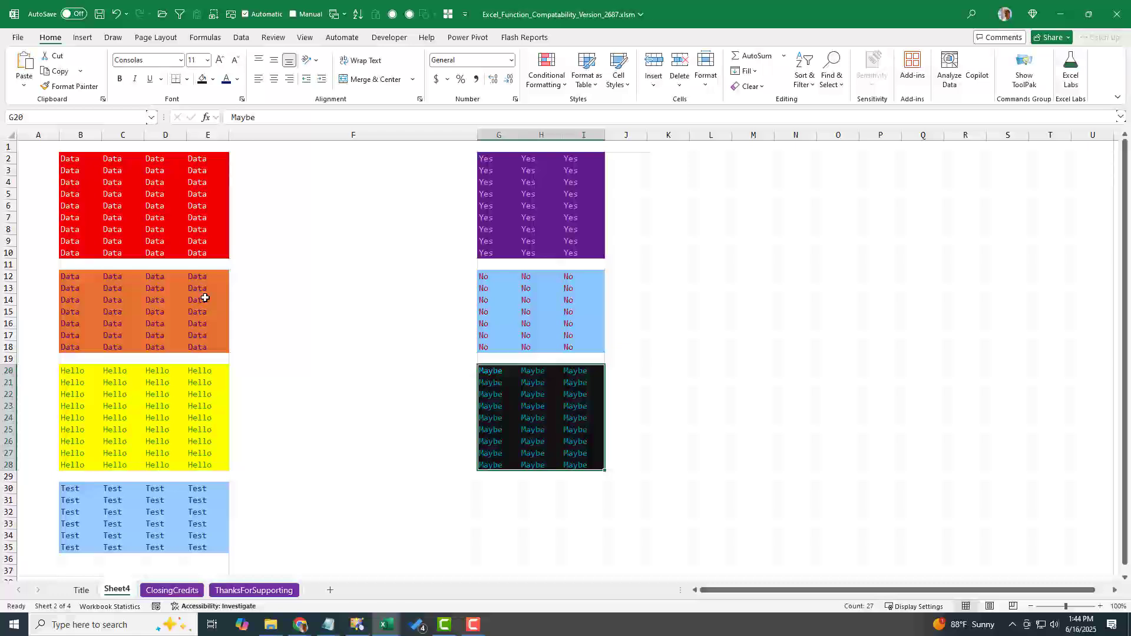
pyautogui.moveTo(208, 222)
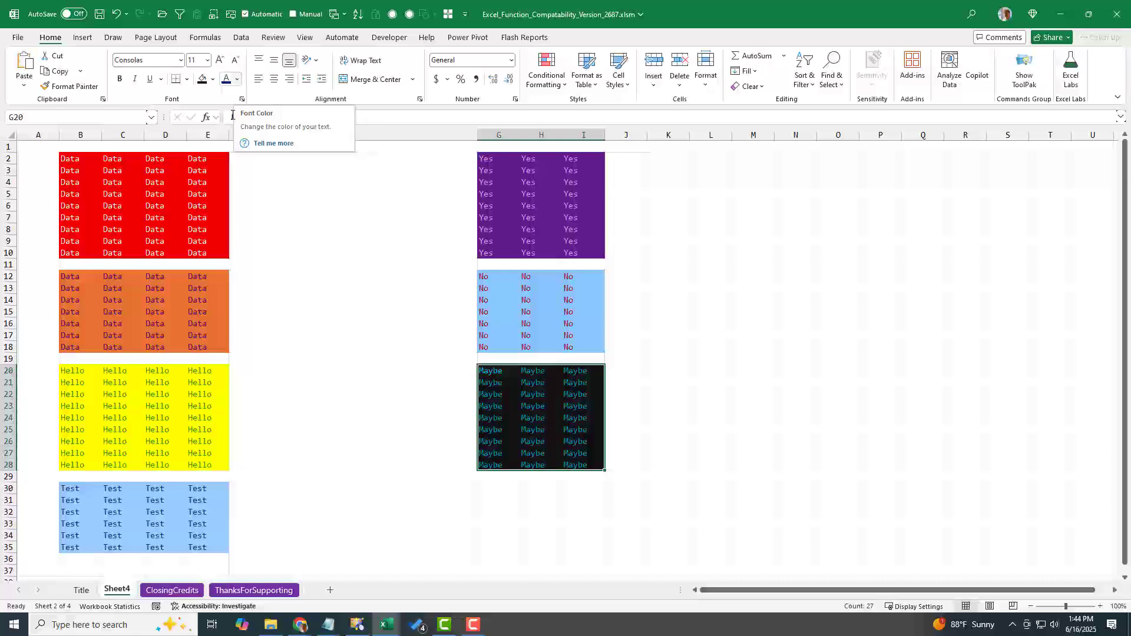
pyautogui.click(171, 590)
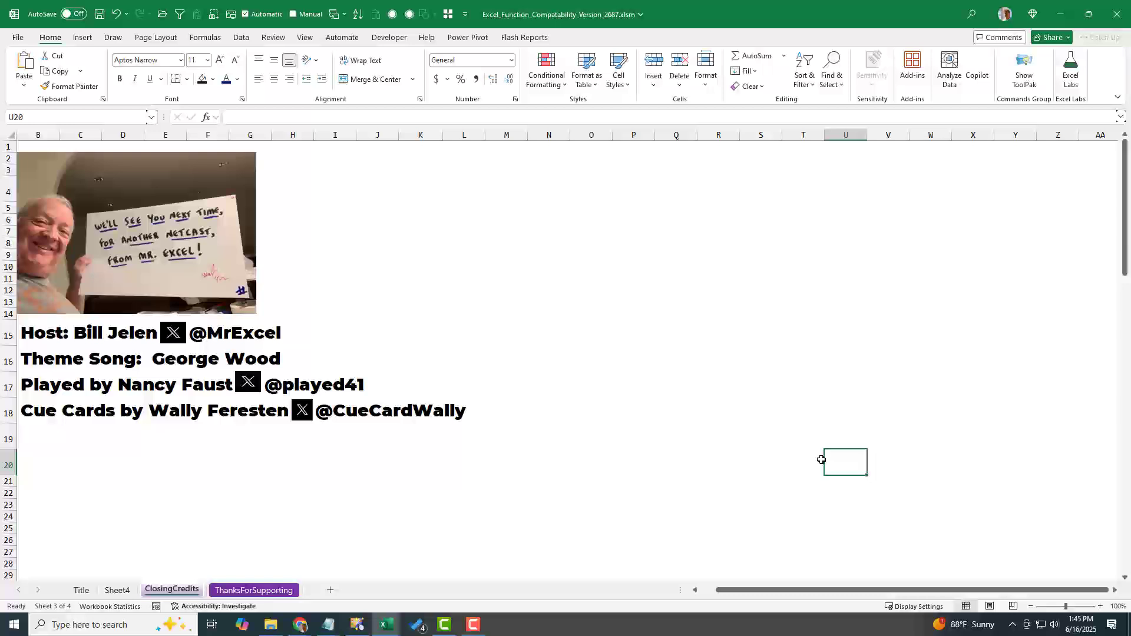